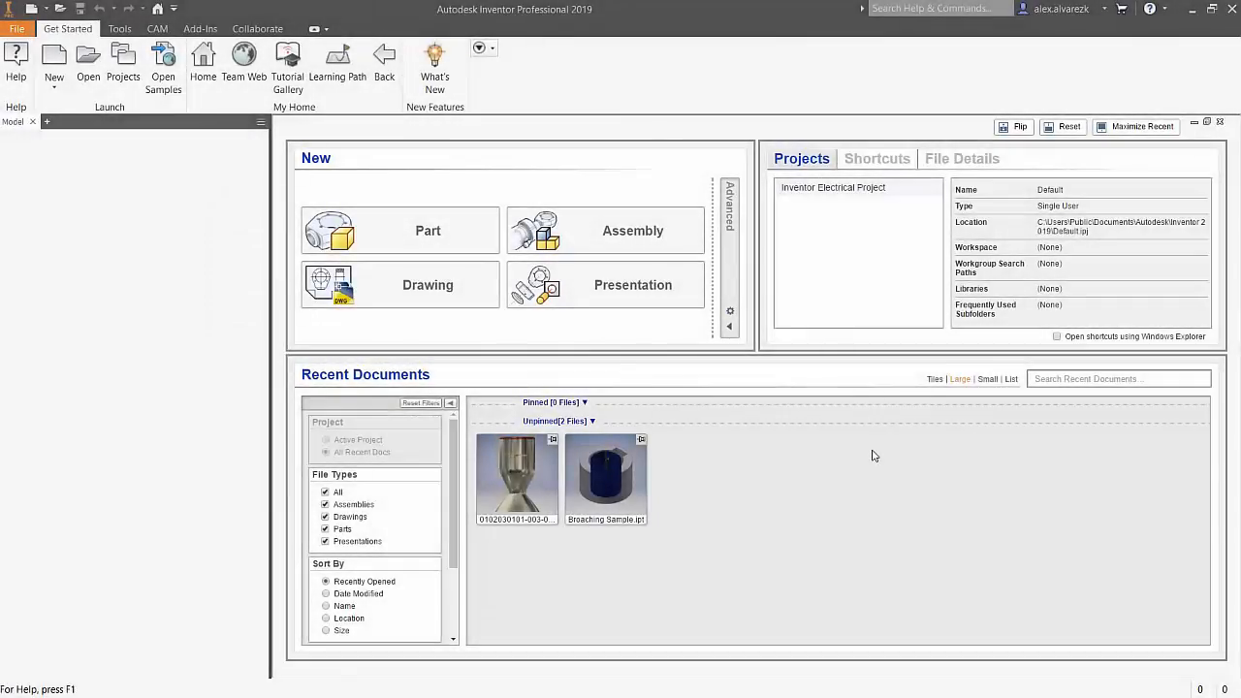
{"action": "mouse_move", "coordinate": [842, 436]}
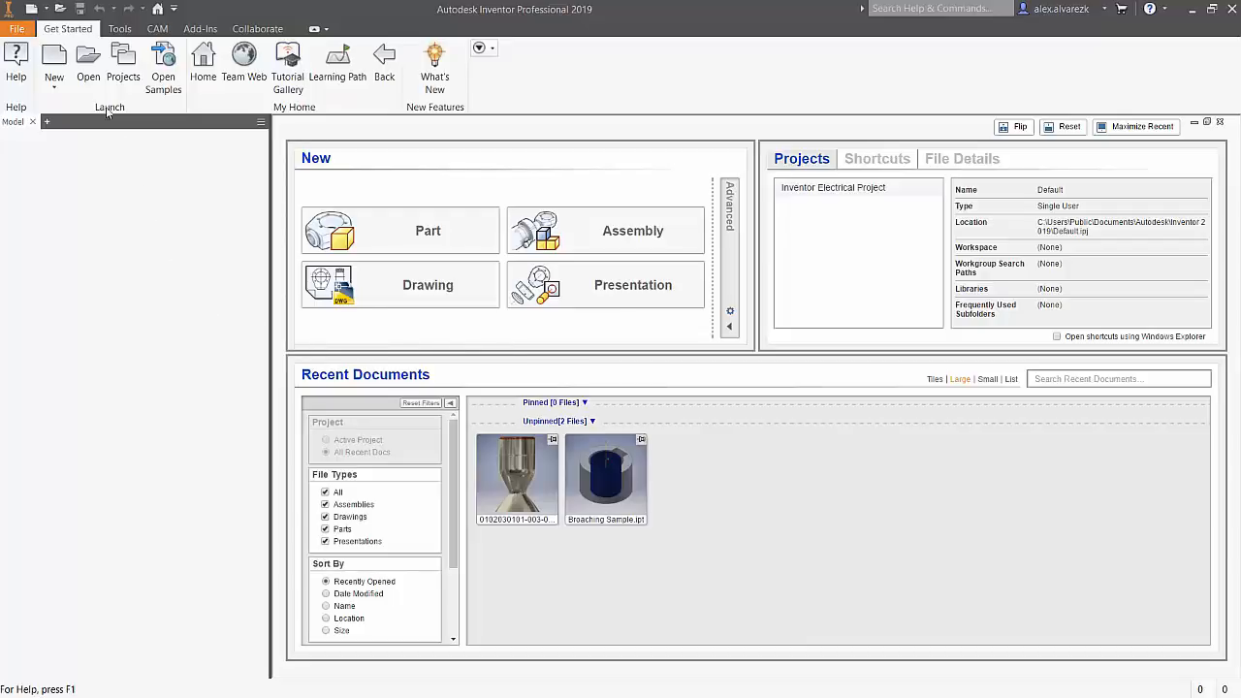
{"action": "mouse_move", "coordinate": [204, 266]}
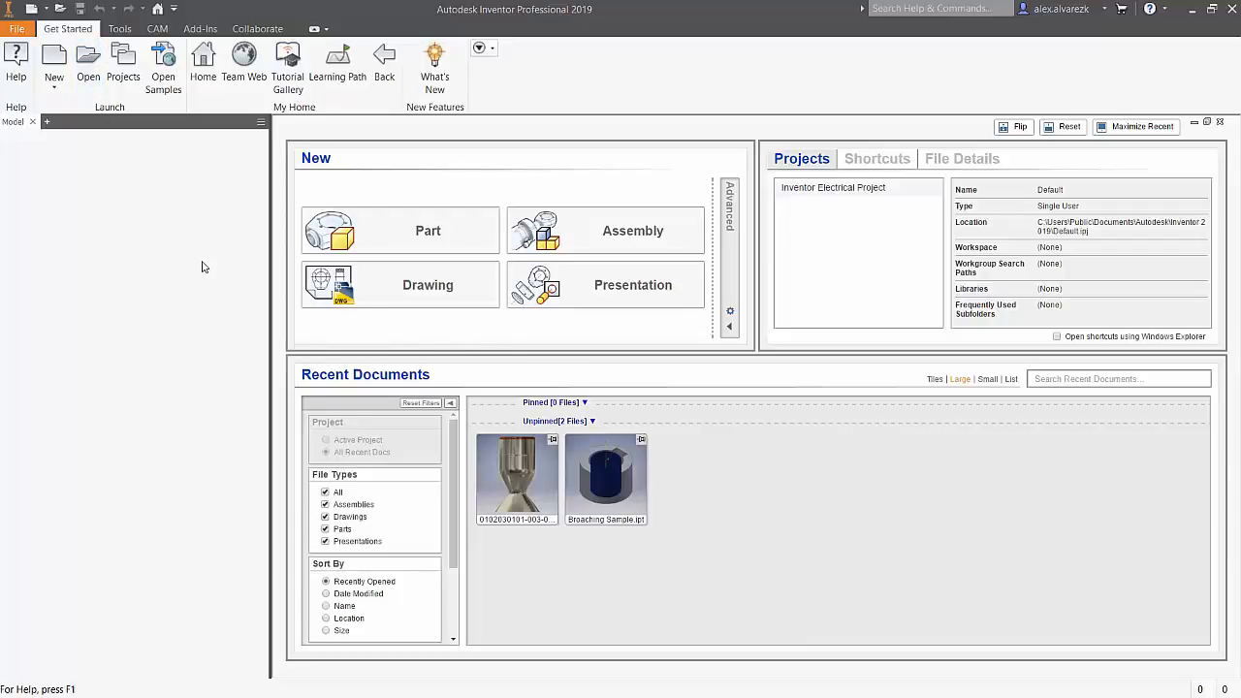
Step: Open Right Gear box_M1.FusionDesign from the Admin Project folder
{"action": "left_click", "coordinate": [87, 58]}
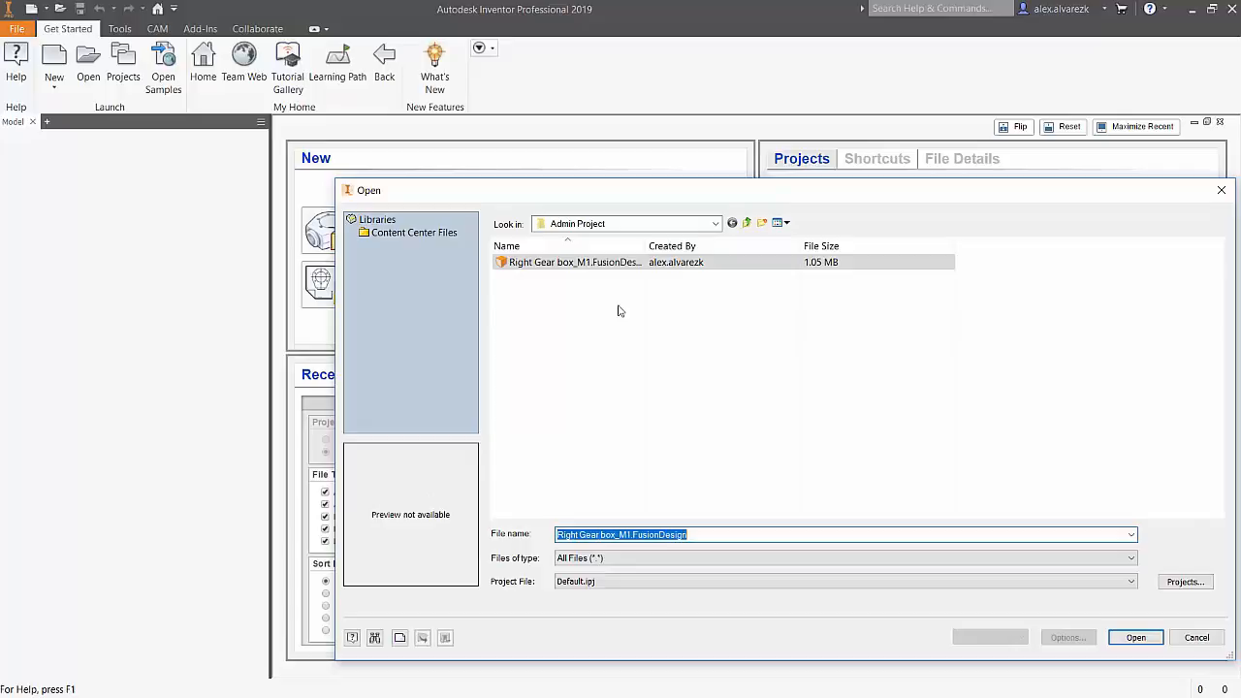
{"action": "left_click", "coordinate": [715, 223]}
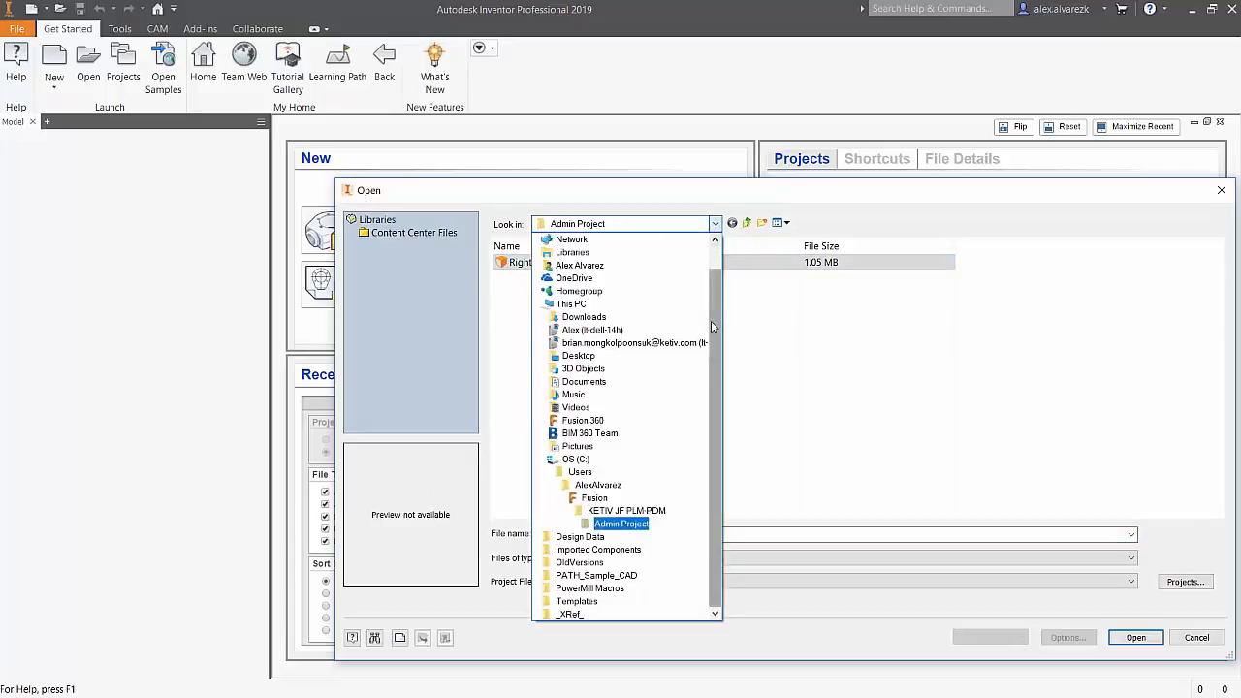
{"action": "left_click", "coordinate": [594, 497]}
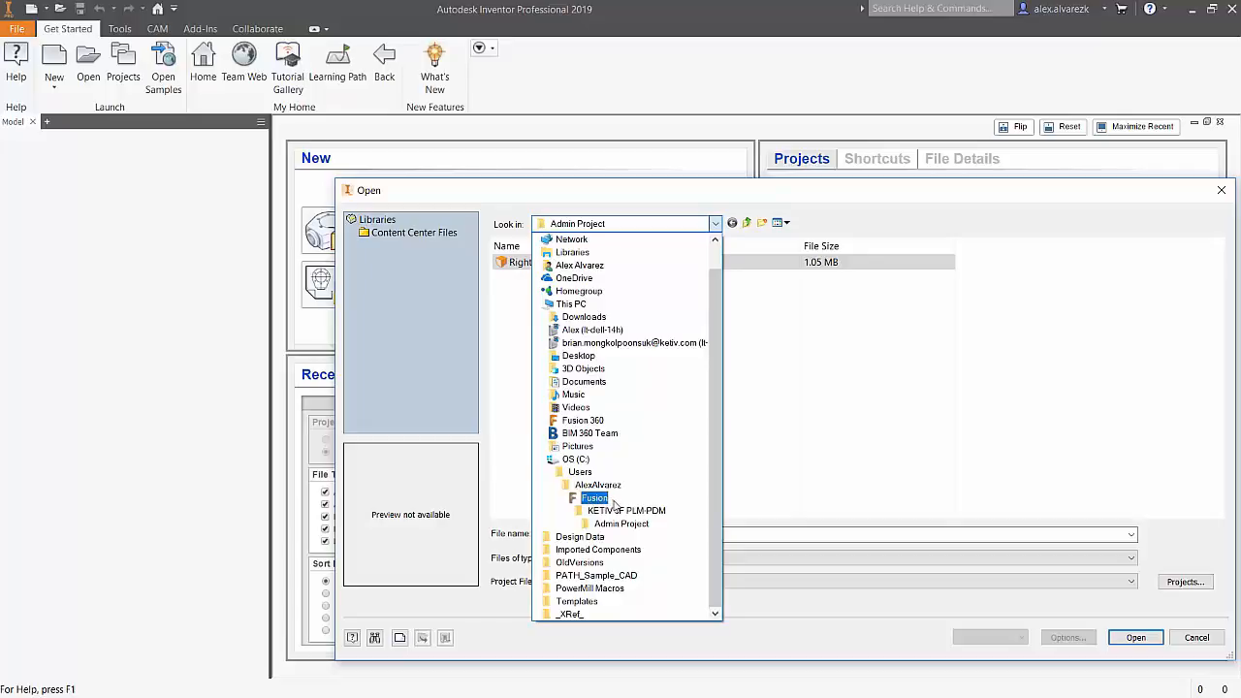
{"action": "left_click", "coordinate": [622, 523]}
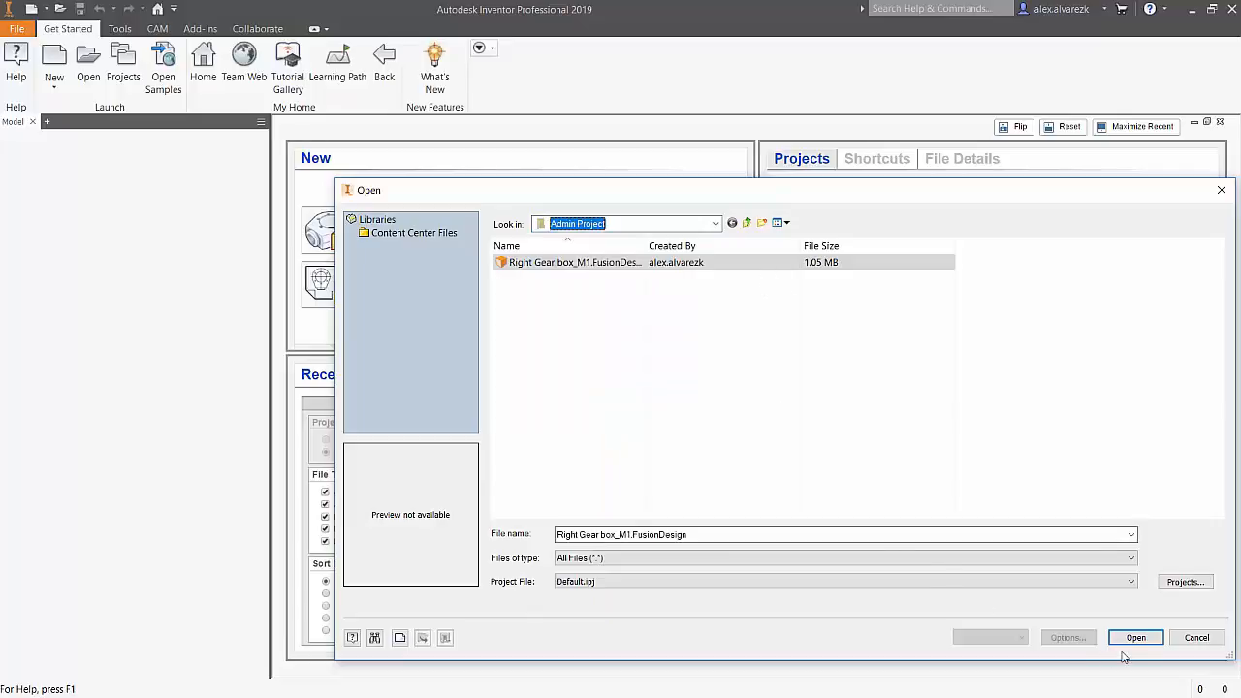
{"action": "left_click", "coordinate": [1135, 636]}
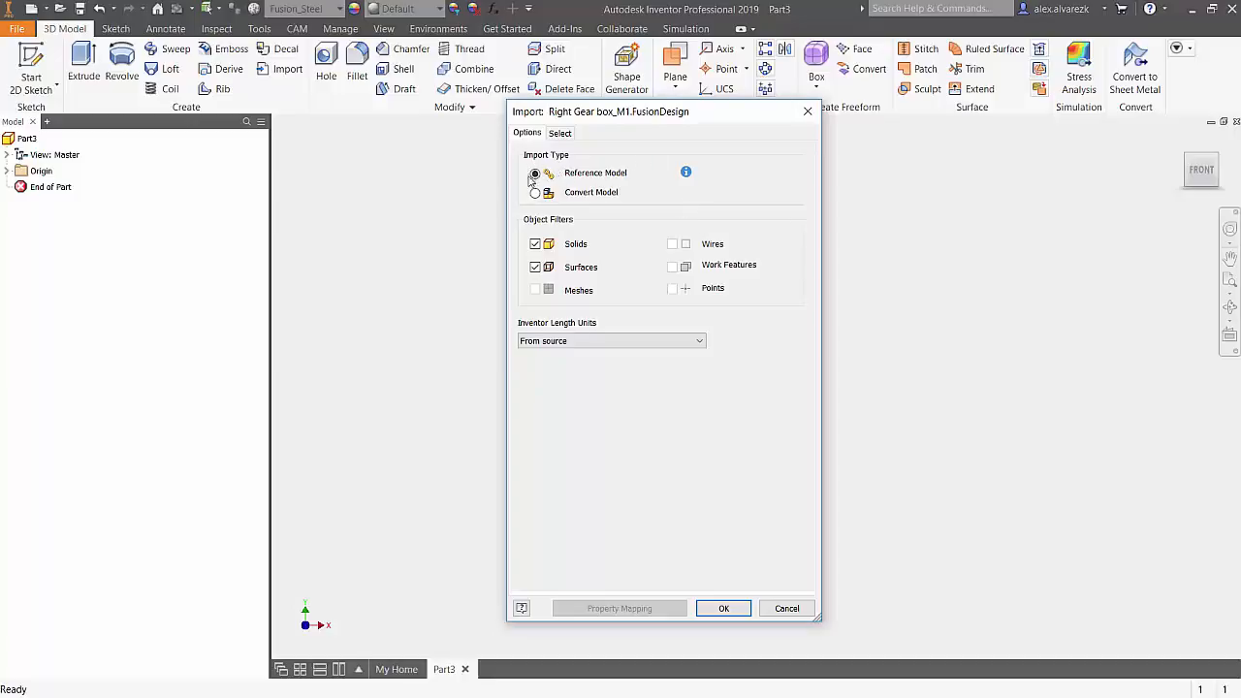
Step: Import the gearbox design with Import Type set to Reference Model
{"action": "left_click", "coordinate": [535, 172]}
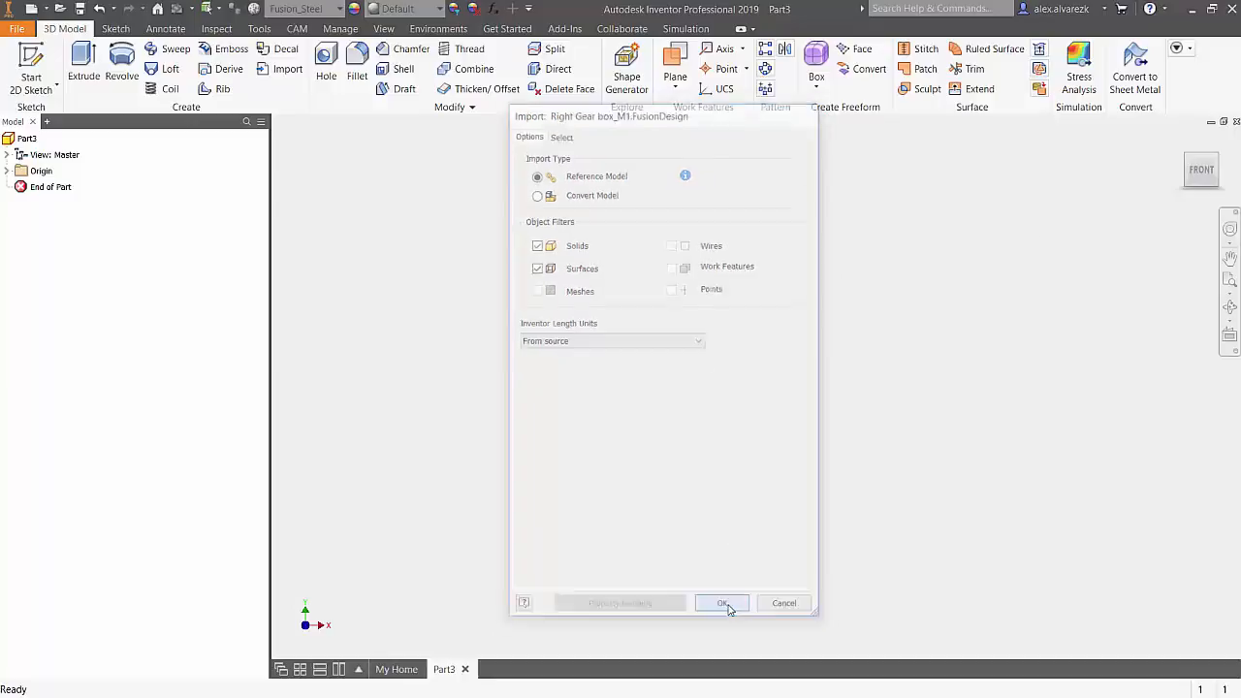
{"action": "left_click", "coordinate": [722, 602]}
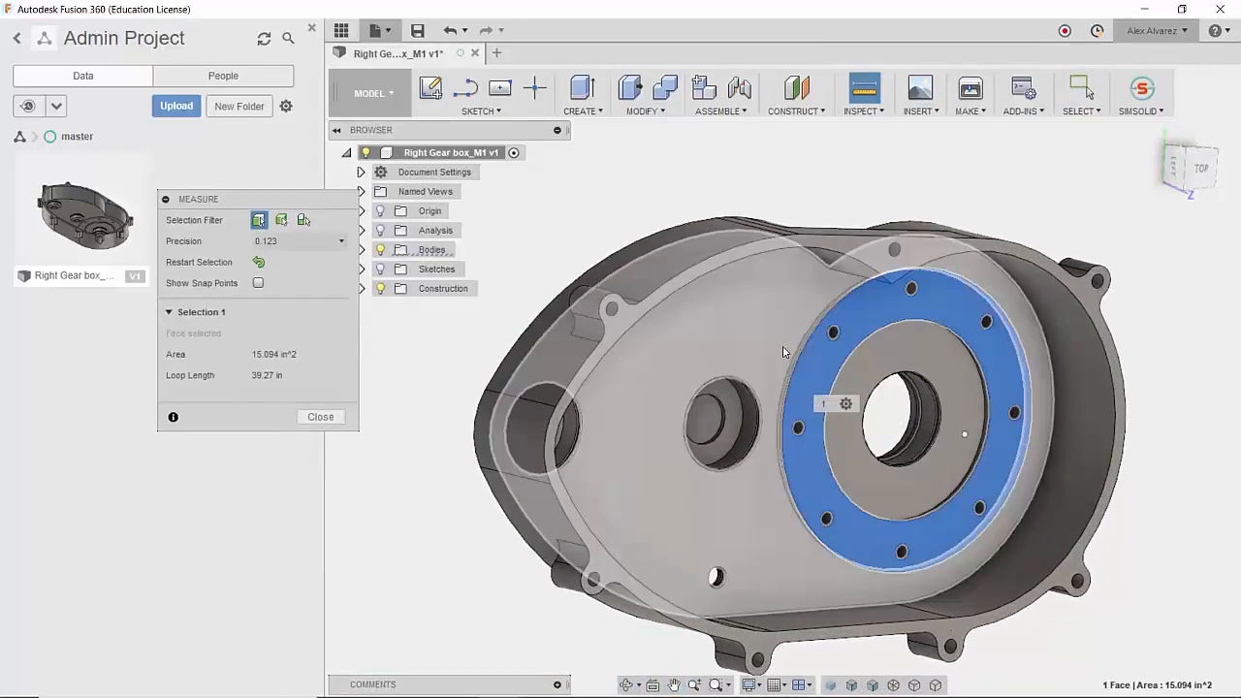
Step: Close the Measure panel after reading the 15.094 in² ring-face area
{"action": "left_click", "coordinate": [320, 416]}
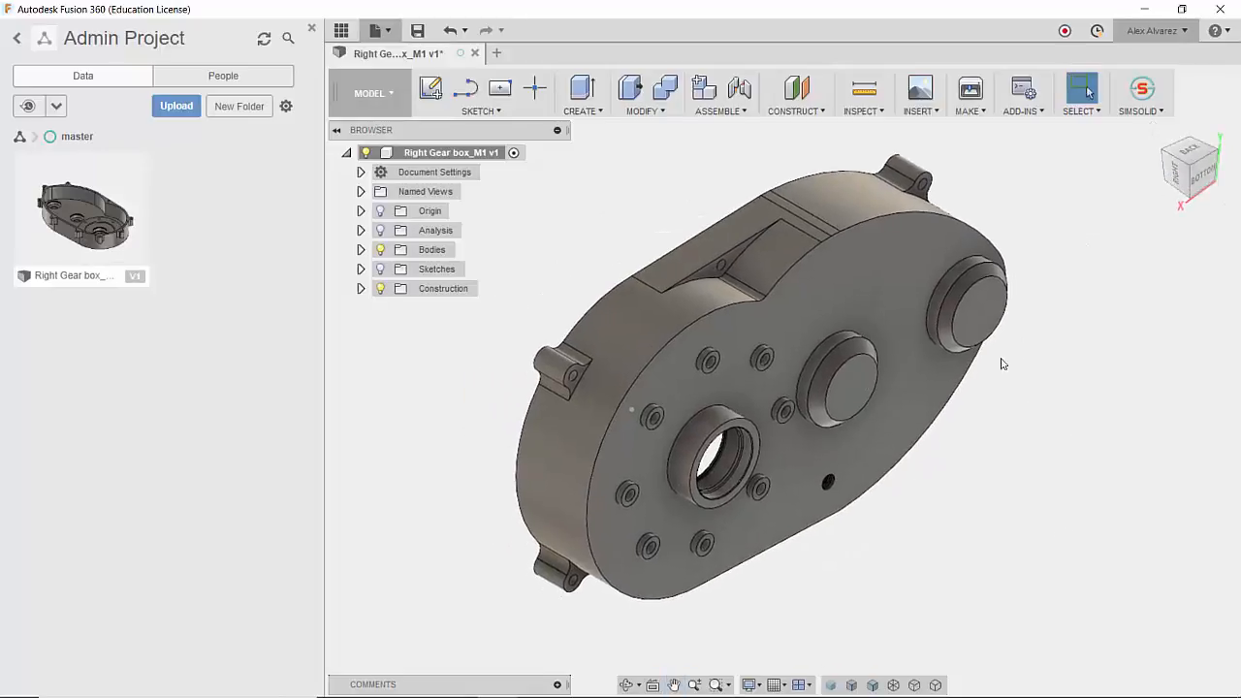
Step: Save the gearbox as a new version described 'User Saved'
{"action": "left_click", "coordinate": [417, 30]}
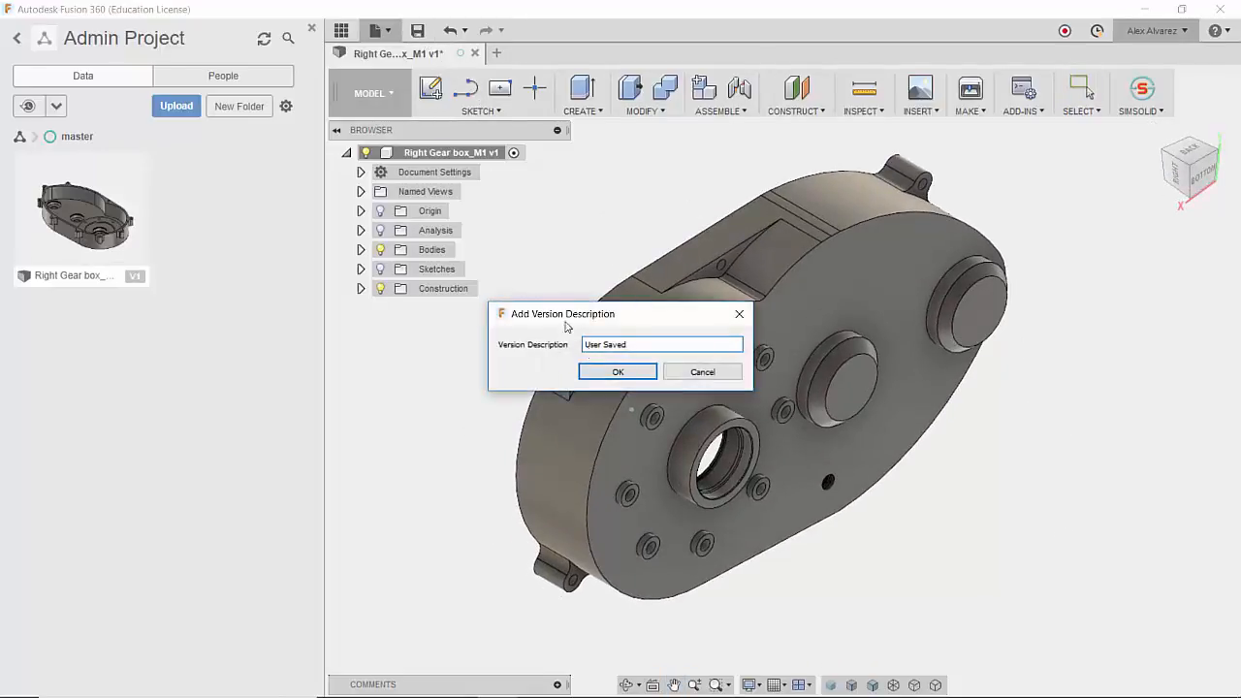
{"action": "left_click", "coordinate": [617, 371]}
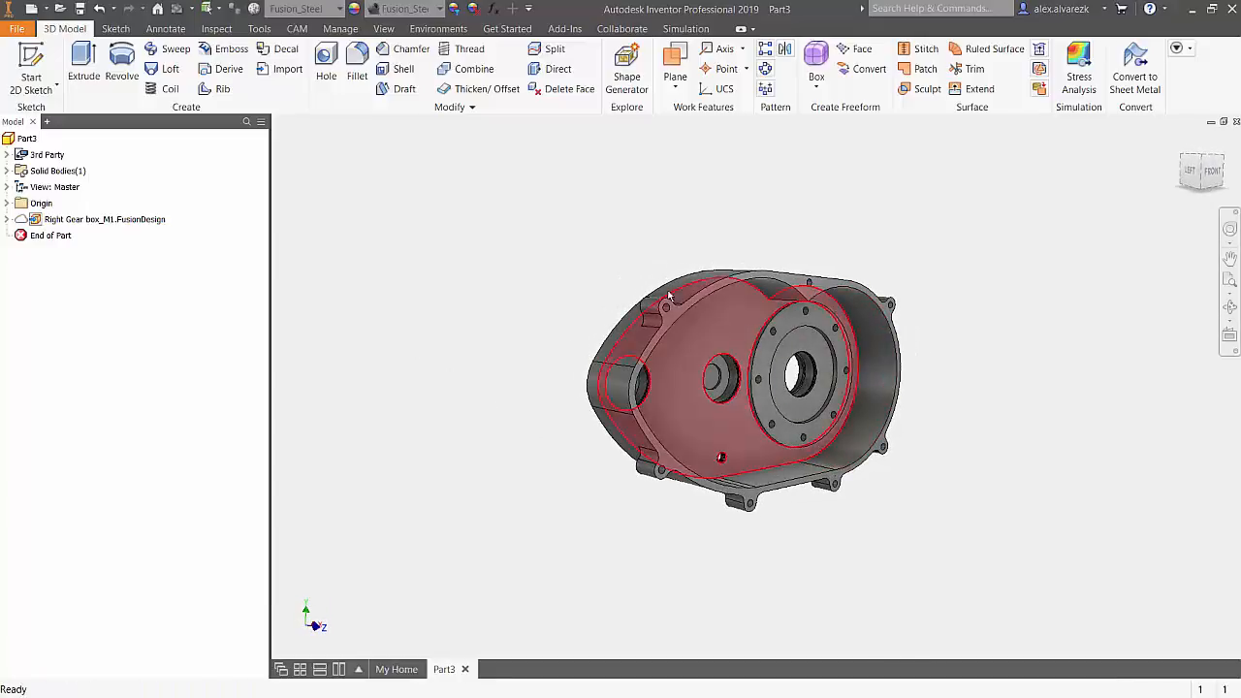
Step: Switch to the Inspect tab after the referenced gearbox updates in Part3
{"action": "left_click", "coordinate": [215, 28]}
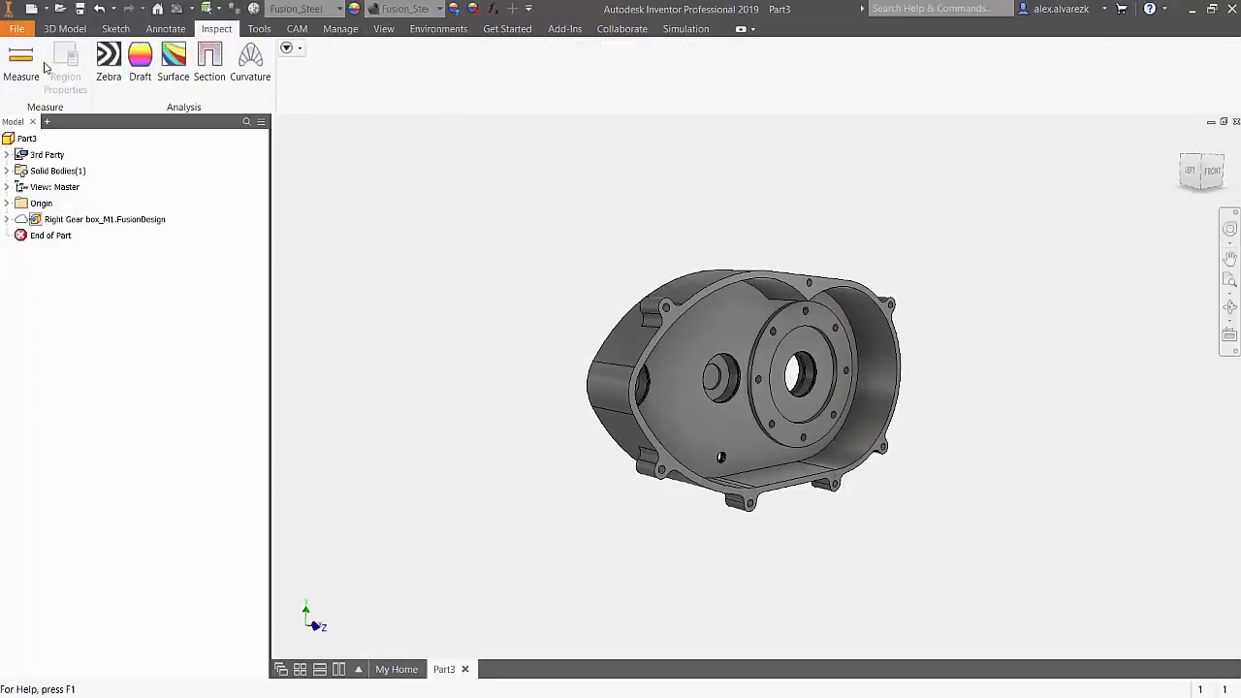
Step: Start the Measure tool and view the housing from the ViewCube's LEFT face
{"action": "left_click", "coordinate": [20, 63]}
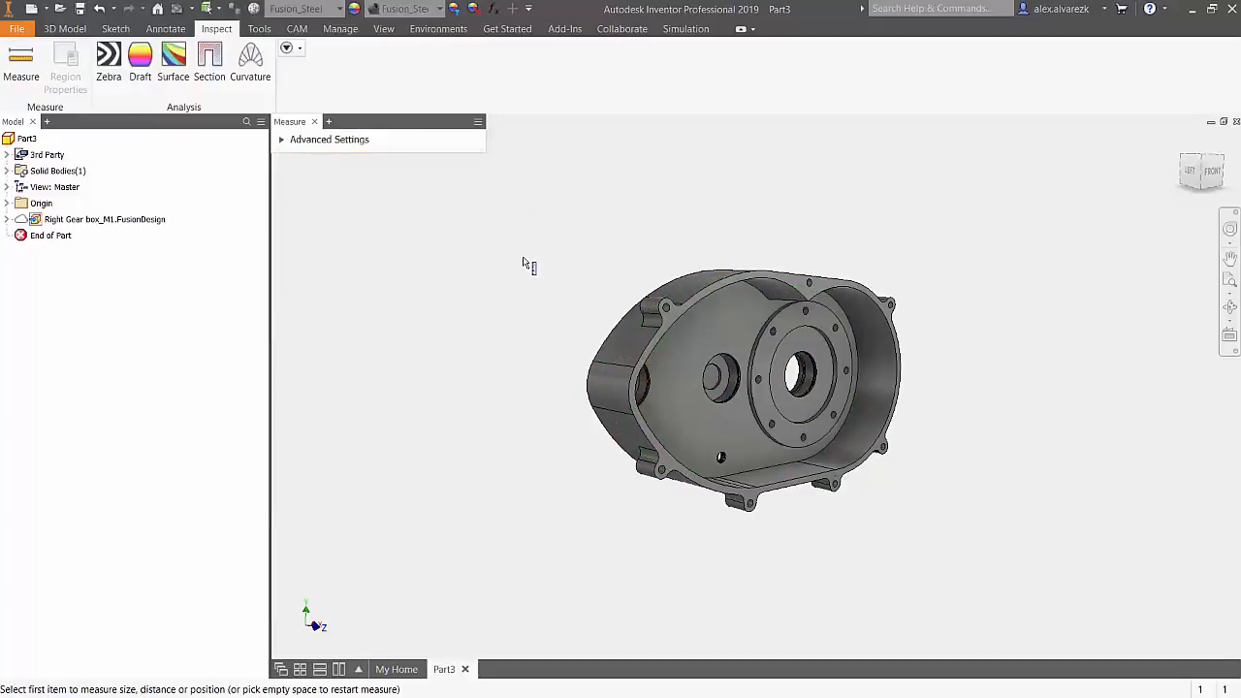
{"action": "left_click", "coordinate": [1204, 174]}
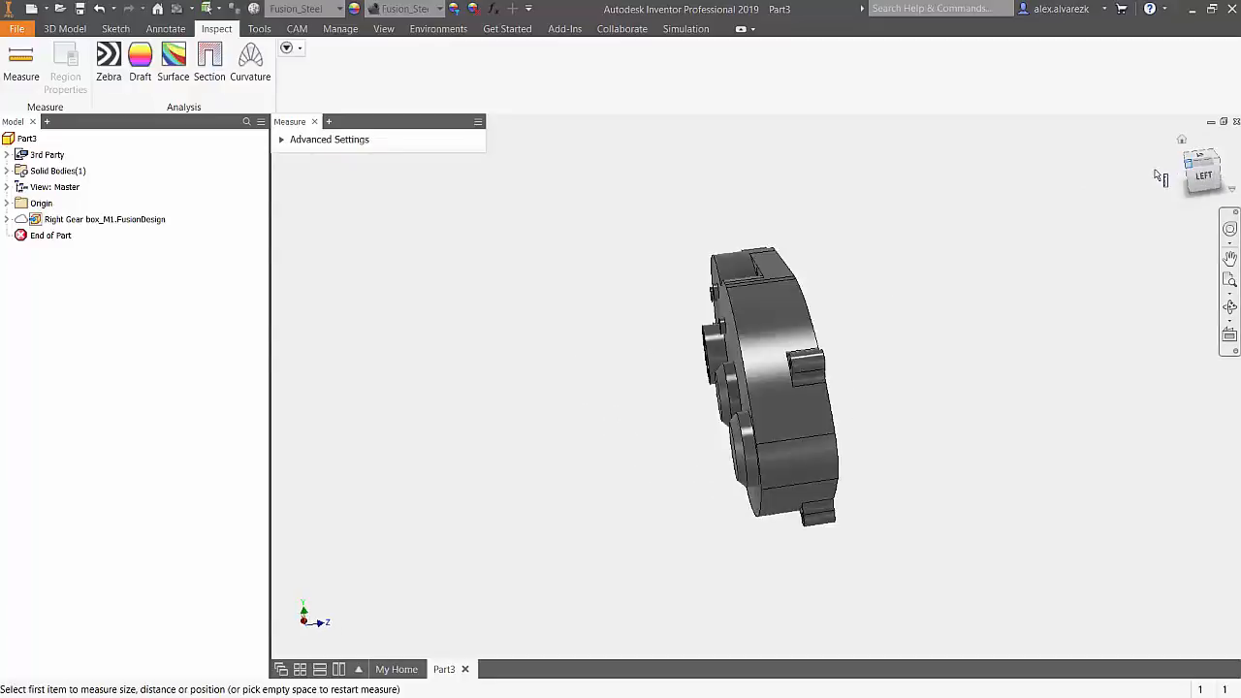